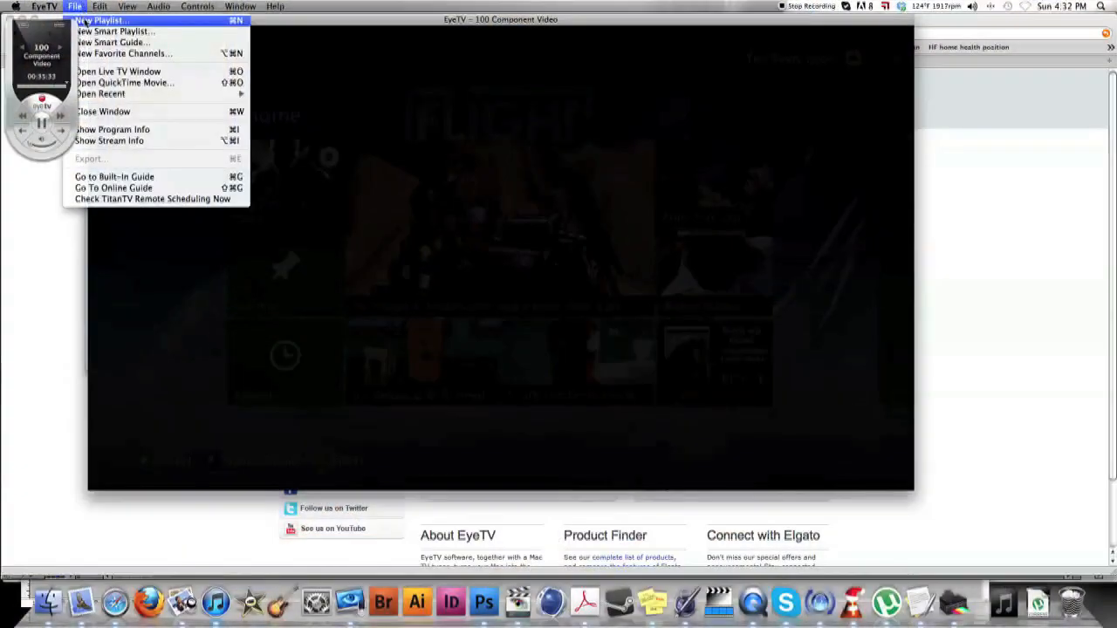
mouse_move(118, 72)
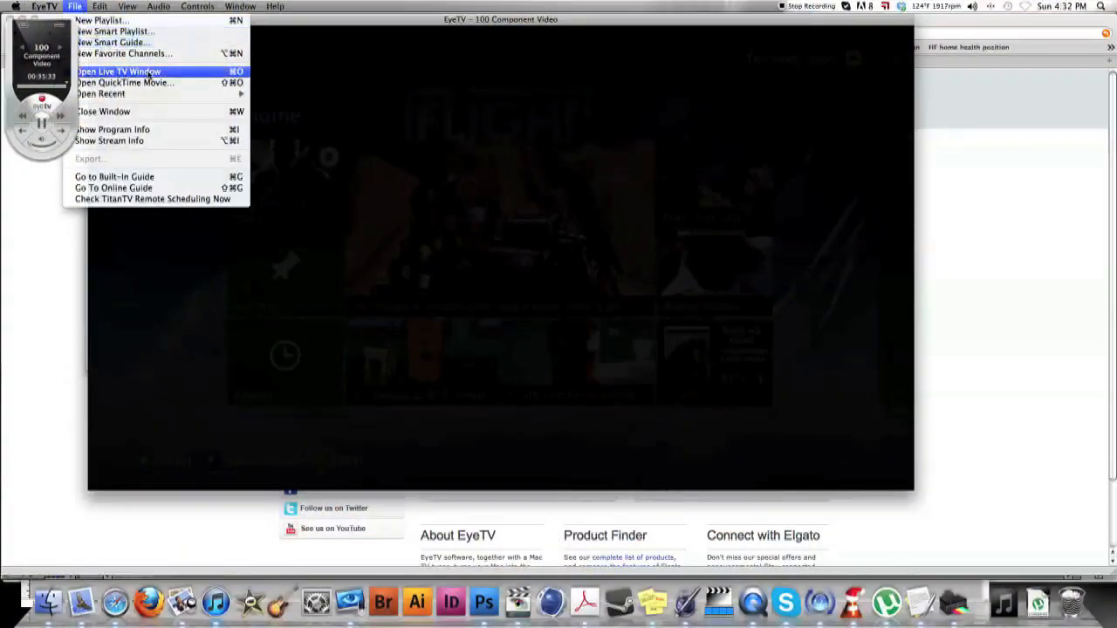
mouse_move(330, 35)
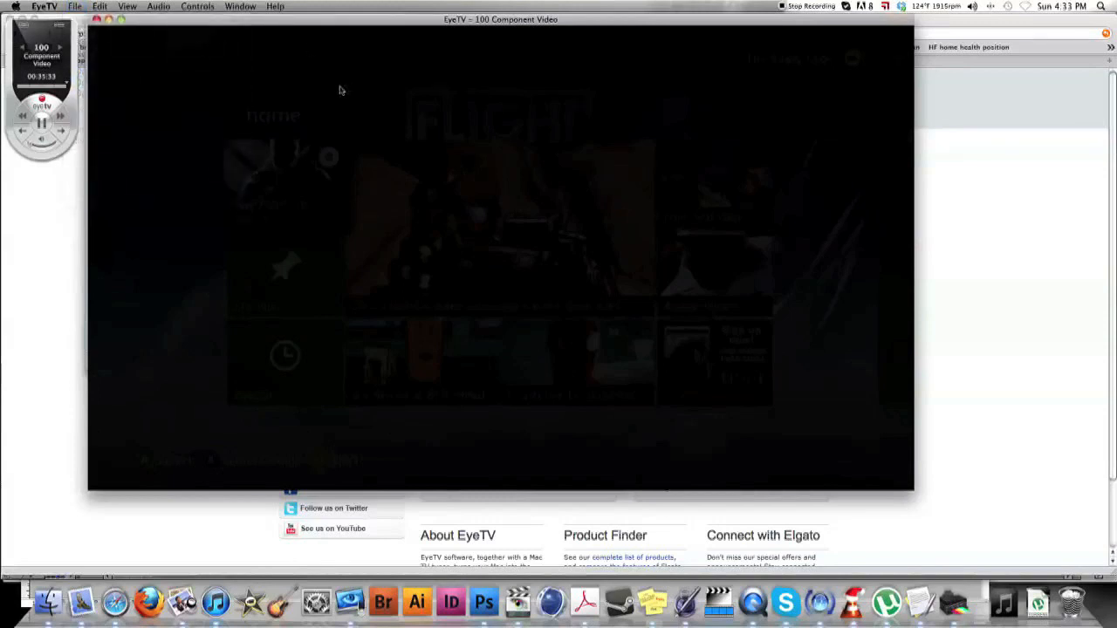
mouse_move(301, 50)
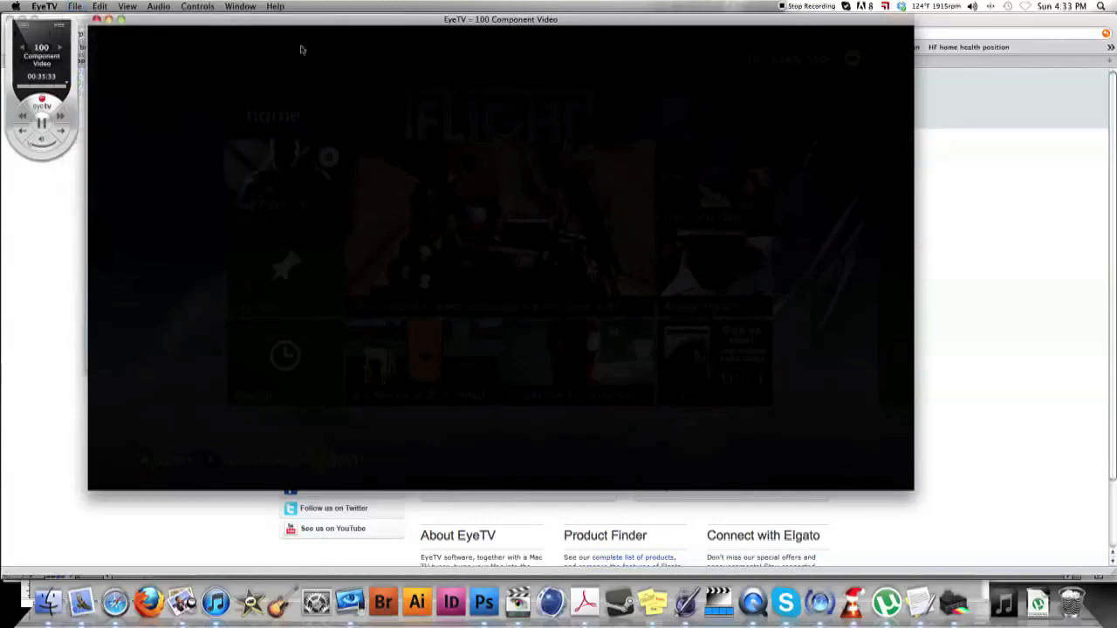
- Open EyeTV's Preferences window from the EyeTV application menu
click(45, 7)
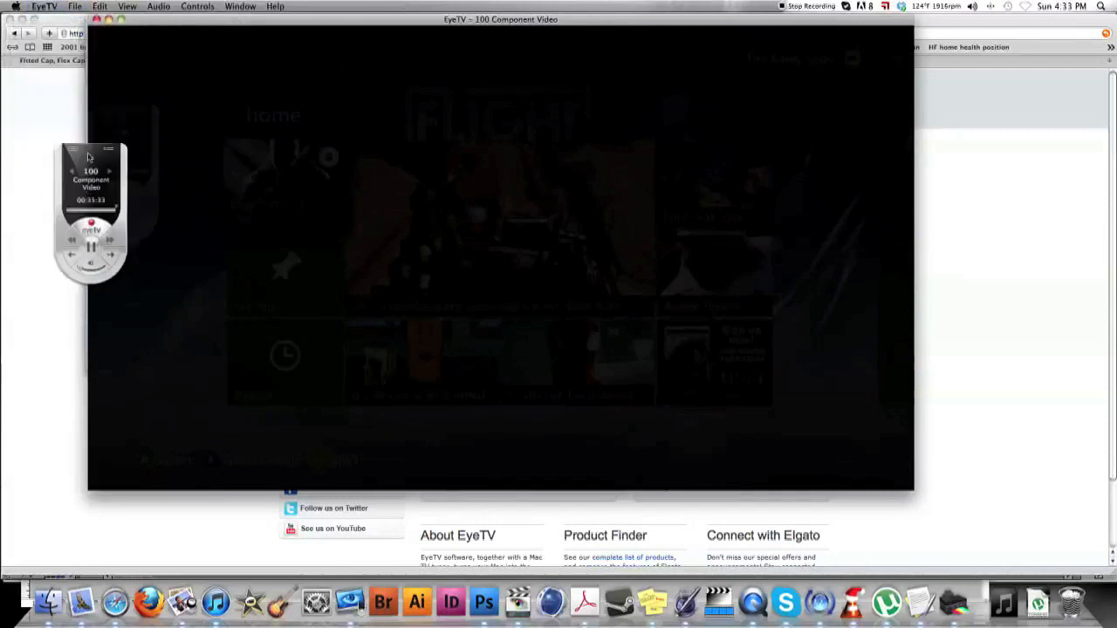
click(44, 6)
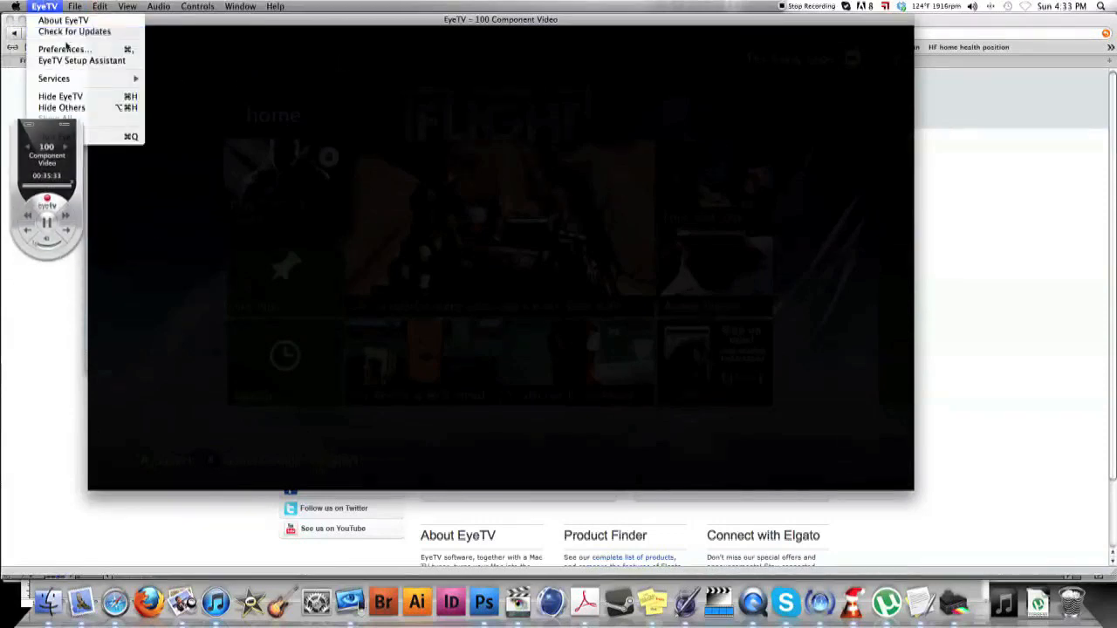
click(62, 49)
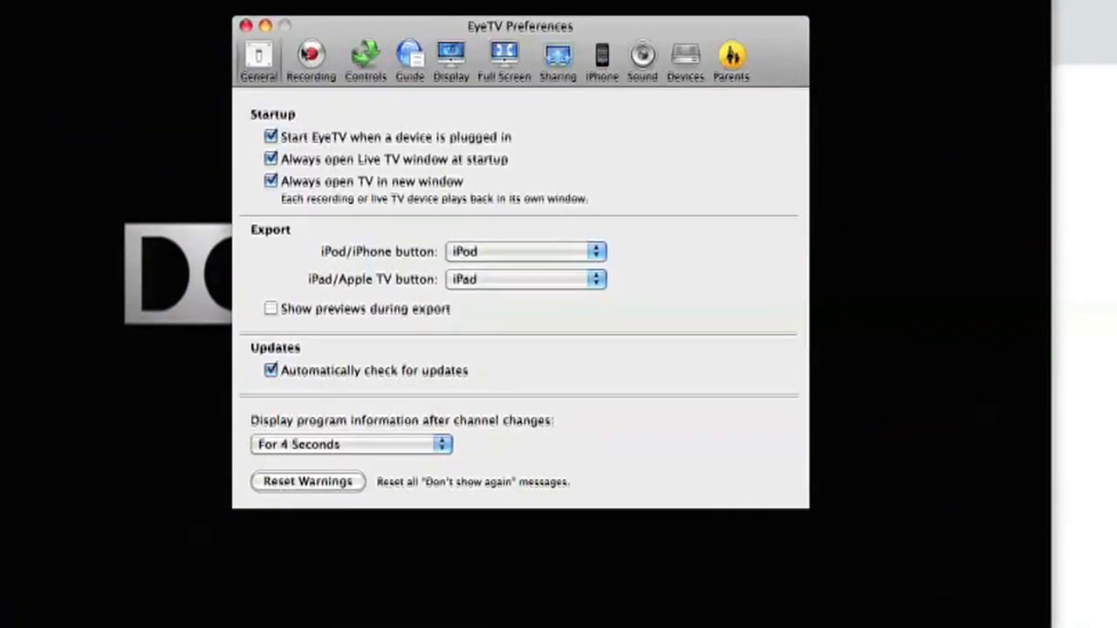
- Review the Recording, Controls, Display and Full Screen preference pages in turn
click(311, 57)
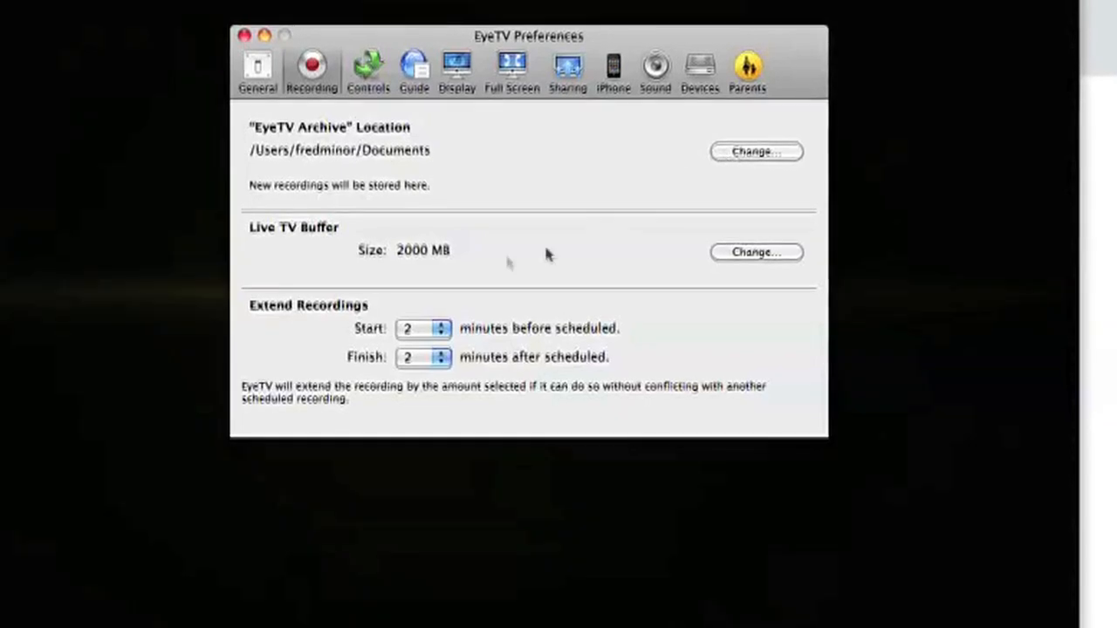
click(368, 70)
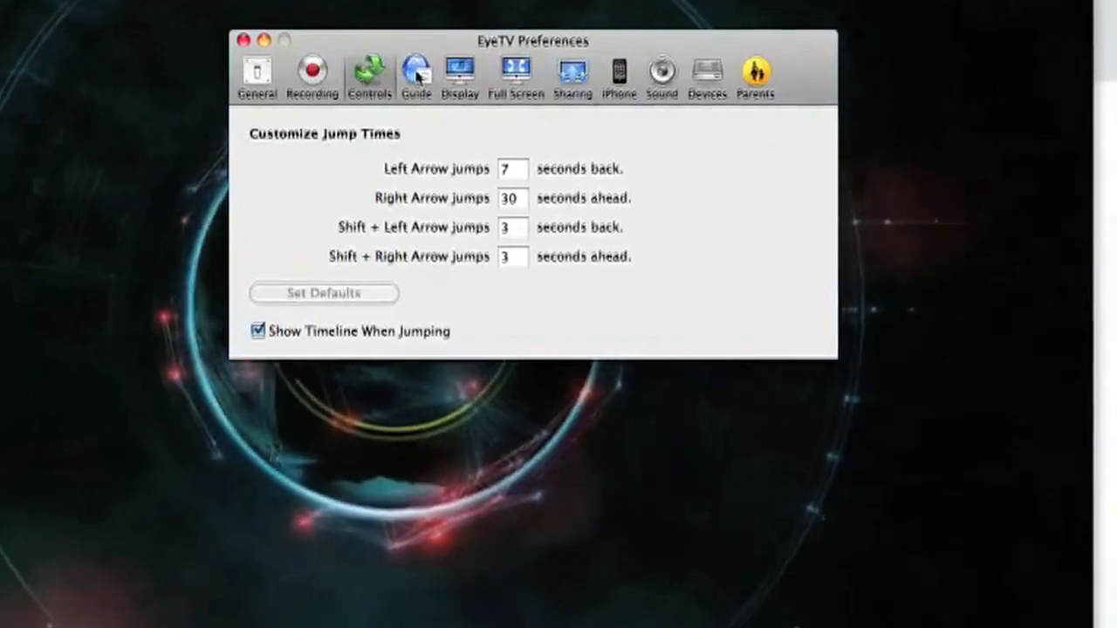
click(417, 74)
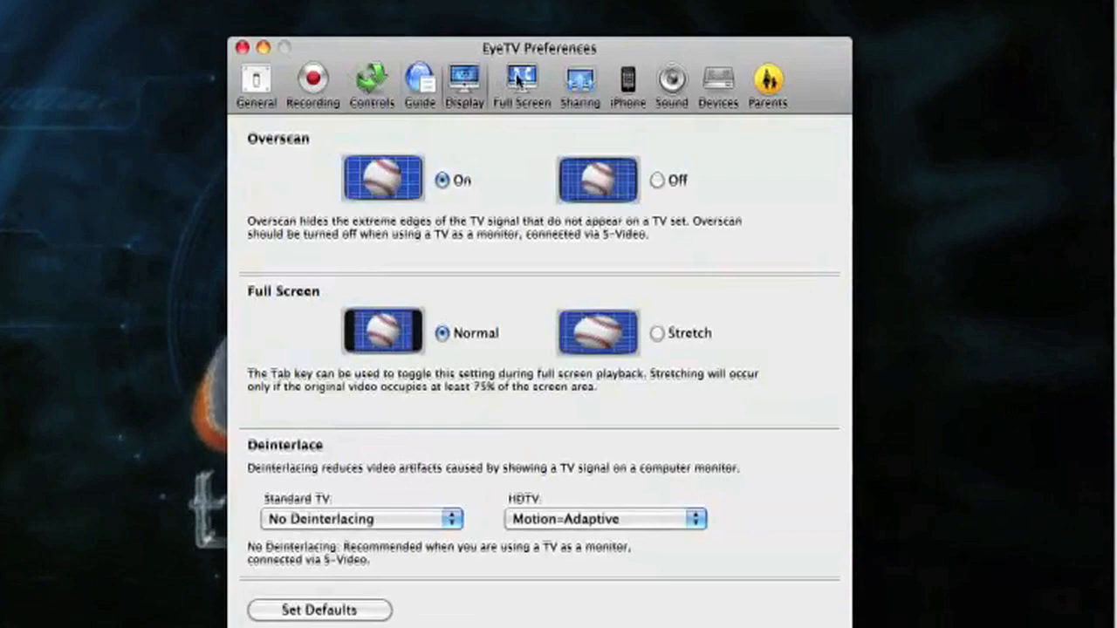
click(521, 83)
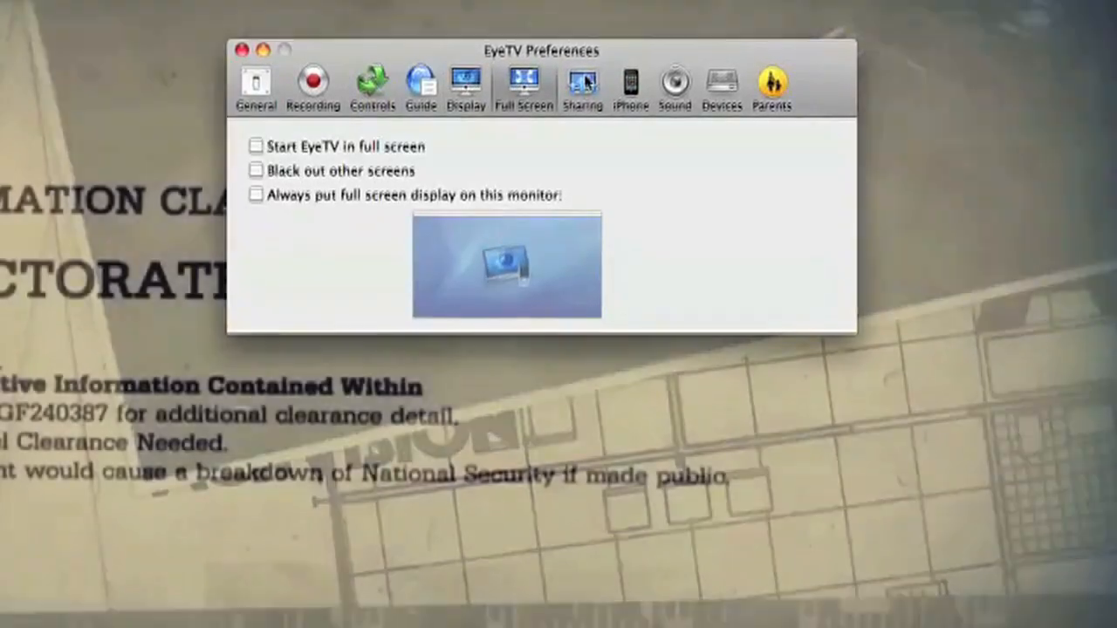
click(675, 88)
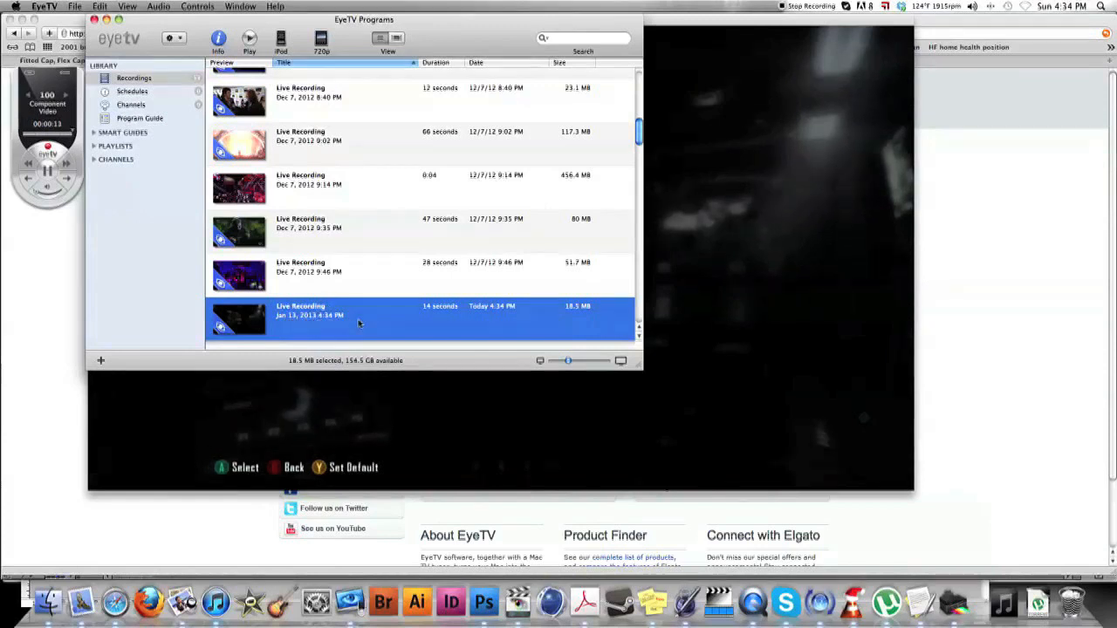
mouse_move(462, 313)
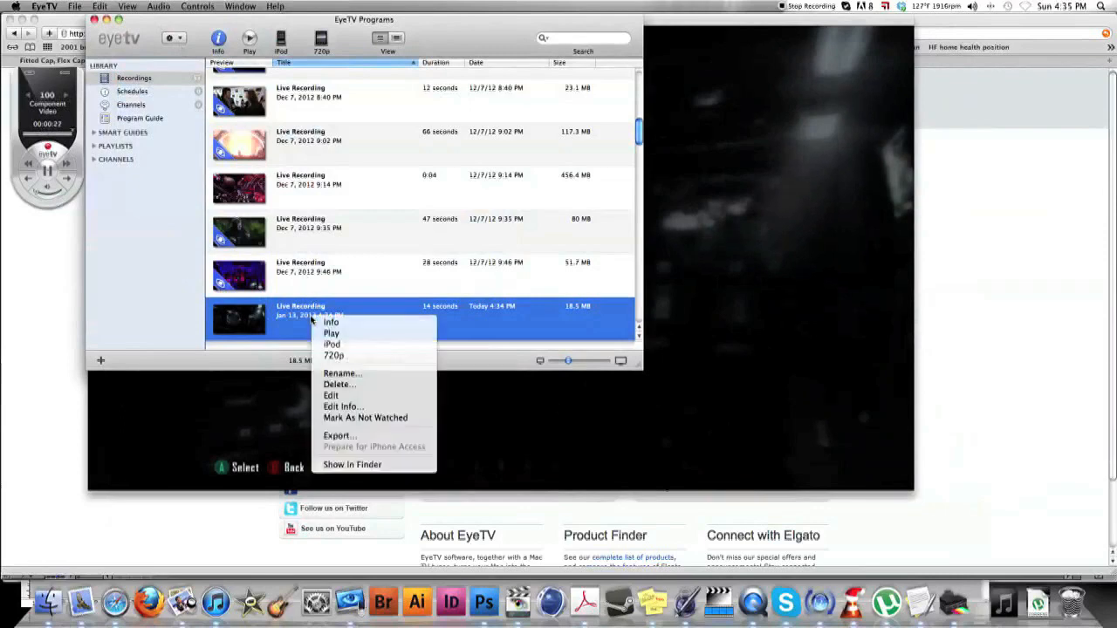
mouse_move(342, 407)
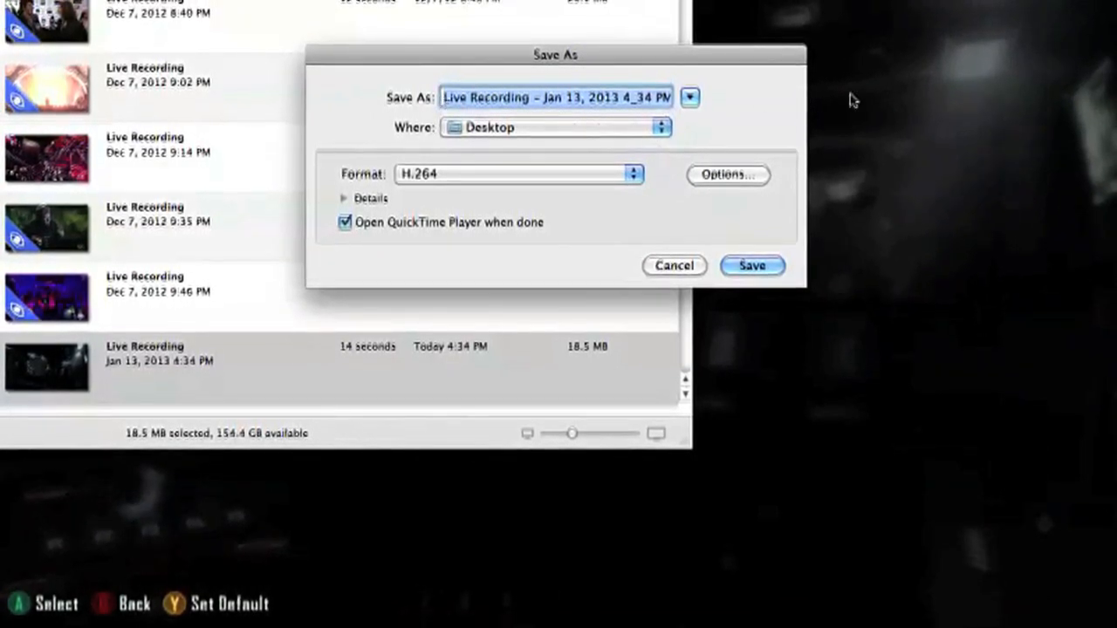
- Enter Test.mp4 as the export file name and bring up the export format list
text(Test.mp4)
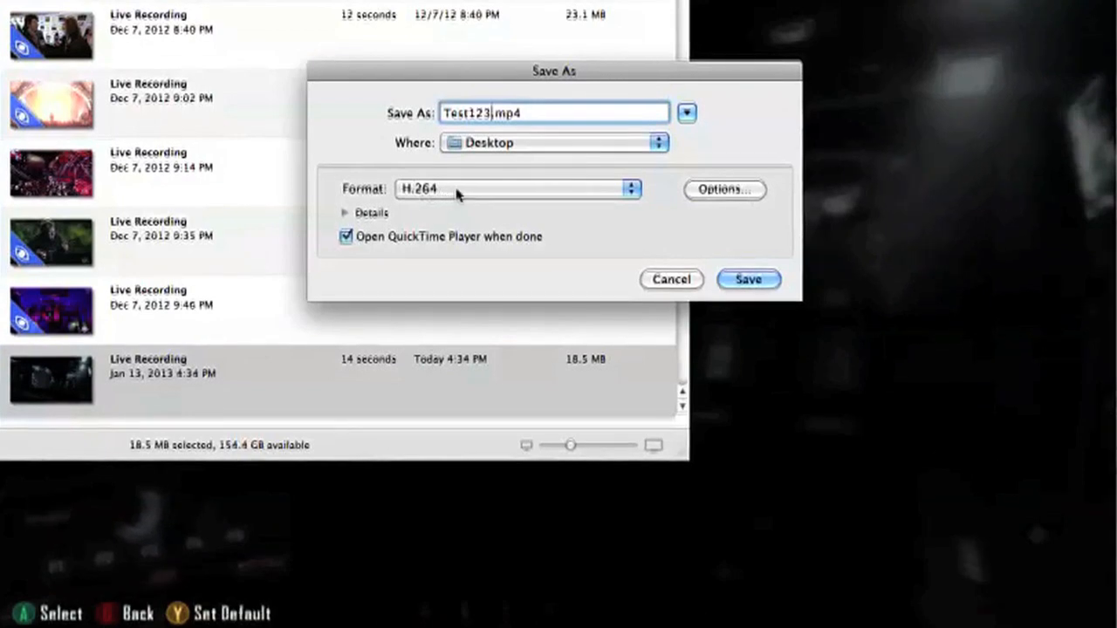
click(724, 190)
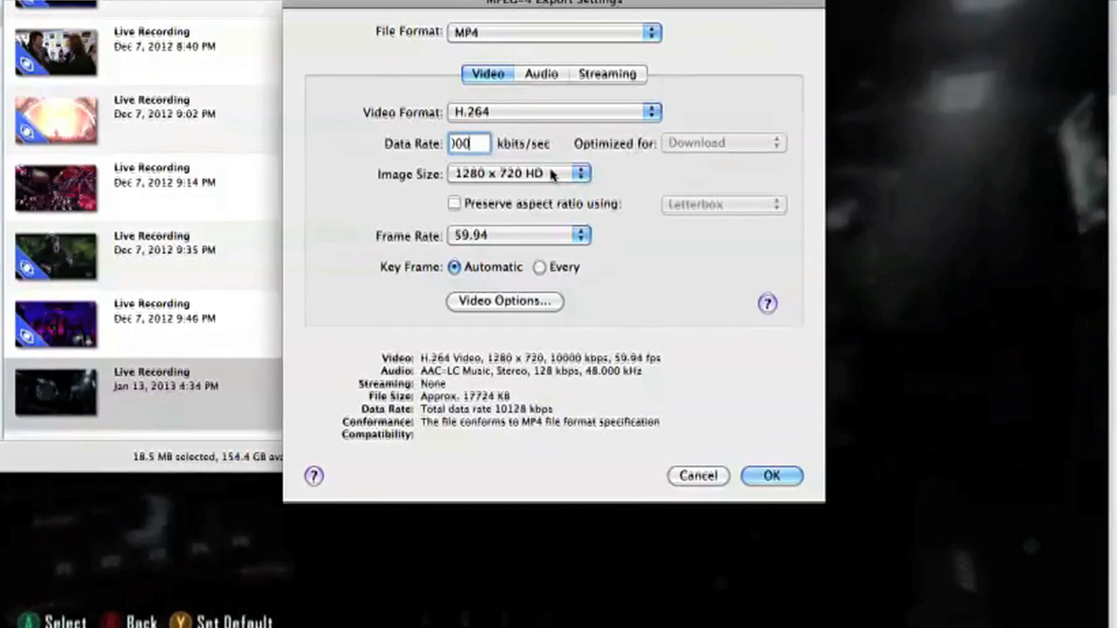
- Keep the export image size at 1280 × 720 HD
click(519, 173)
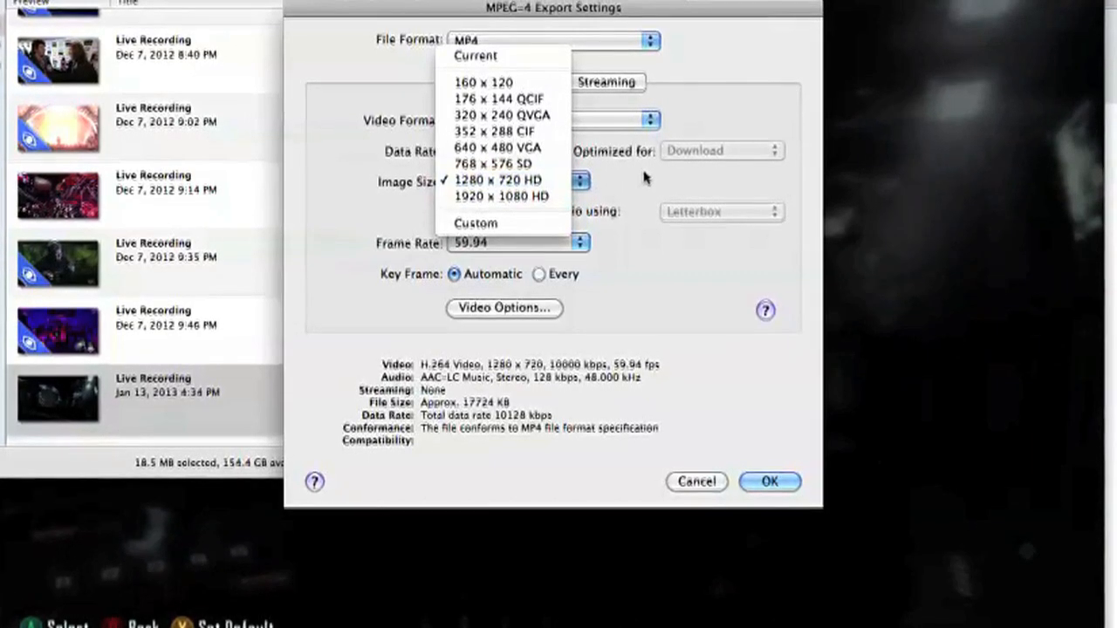
click(498, 179)
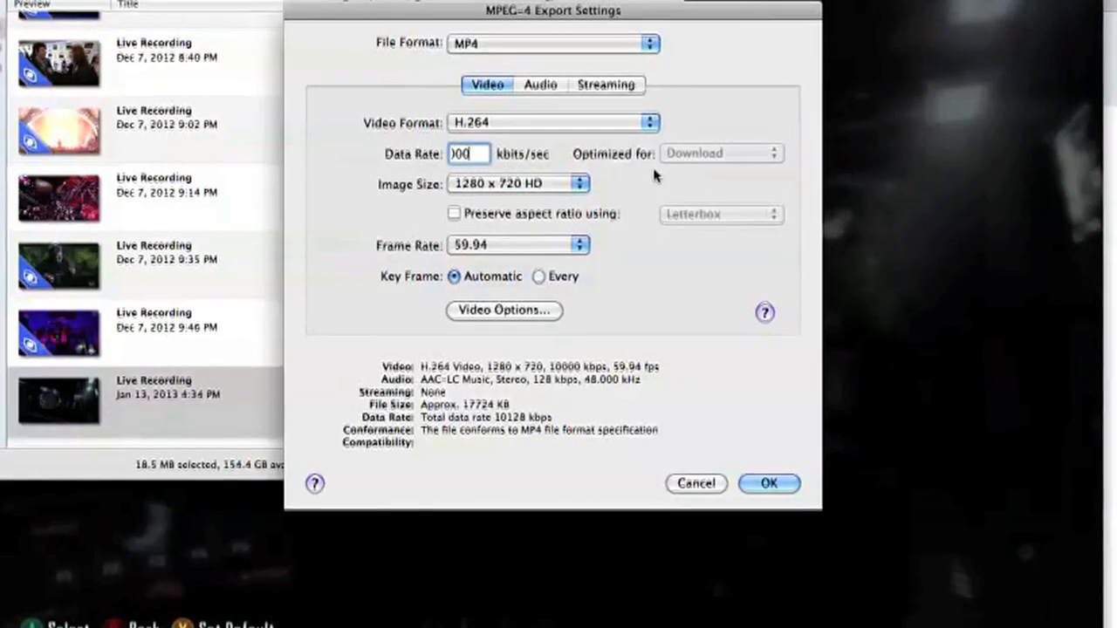
click(579, 183)
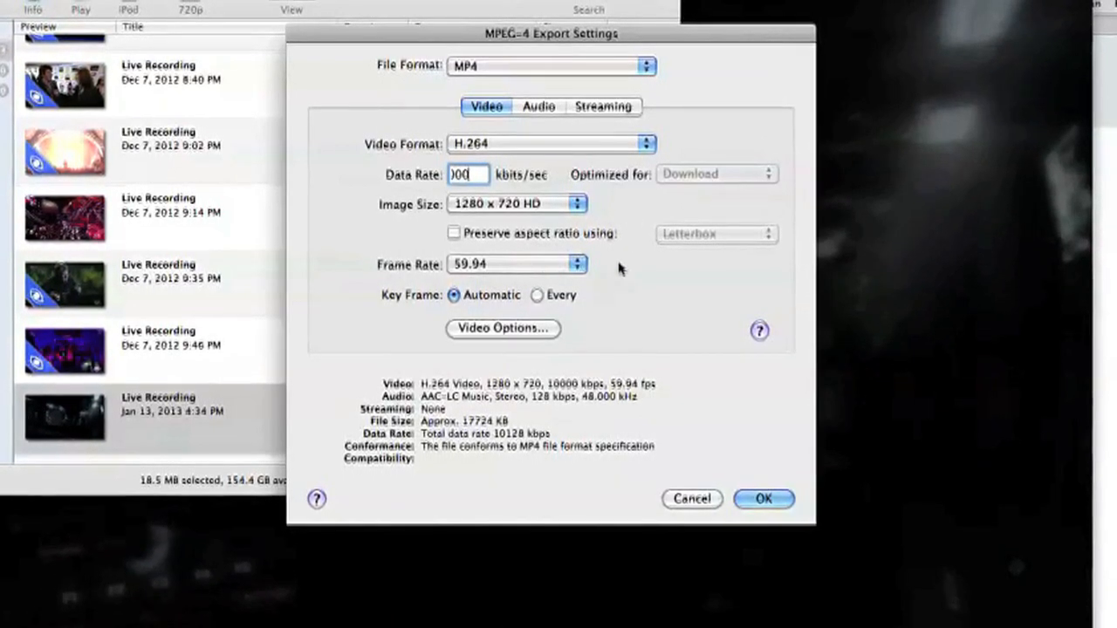
- Keep audio in Stereo, set the format to H.264, and export to the Desktop
click(538, 106)
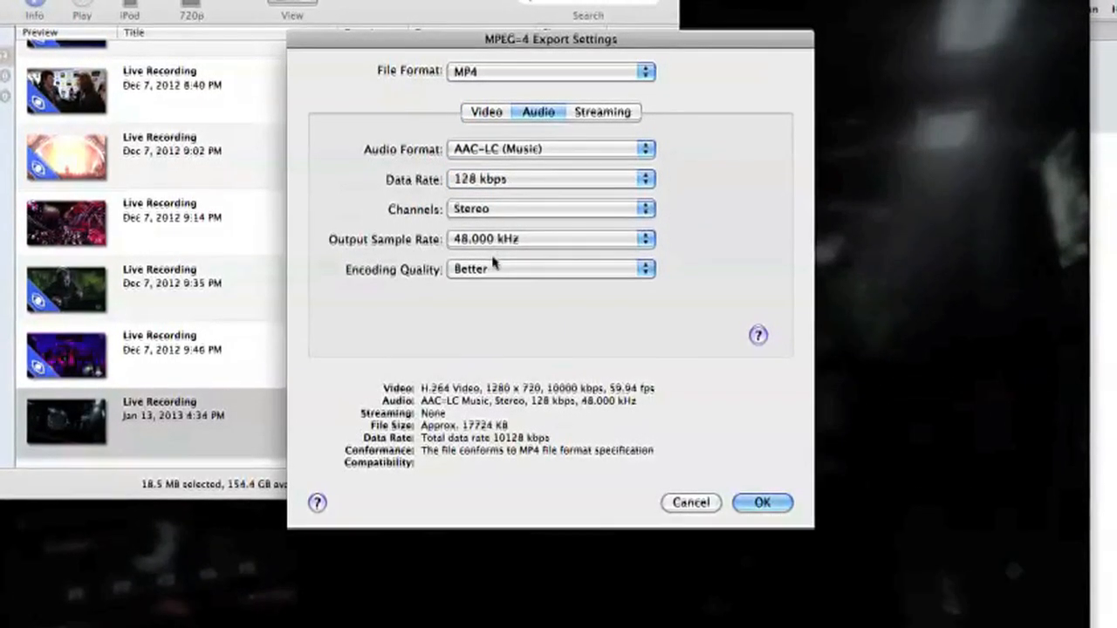
click(644, 269)
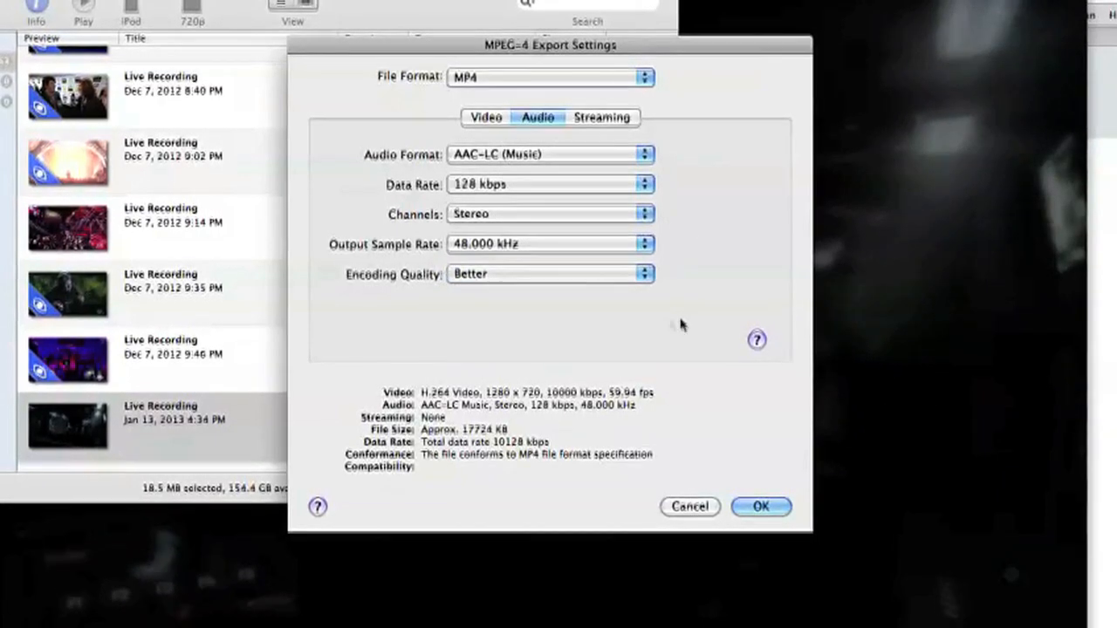
click(550, 214)
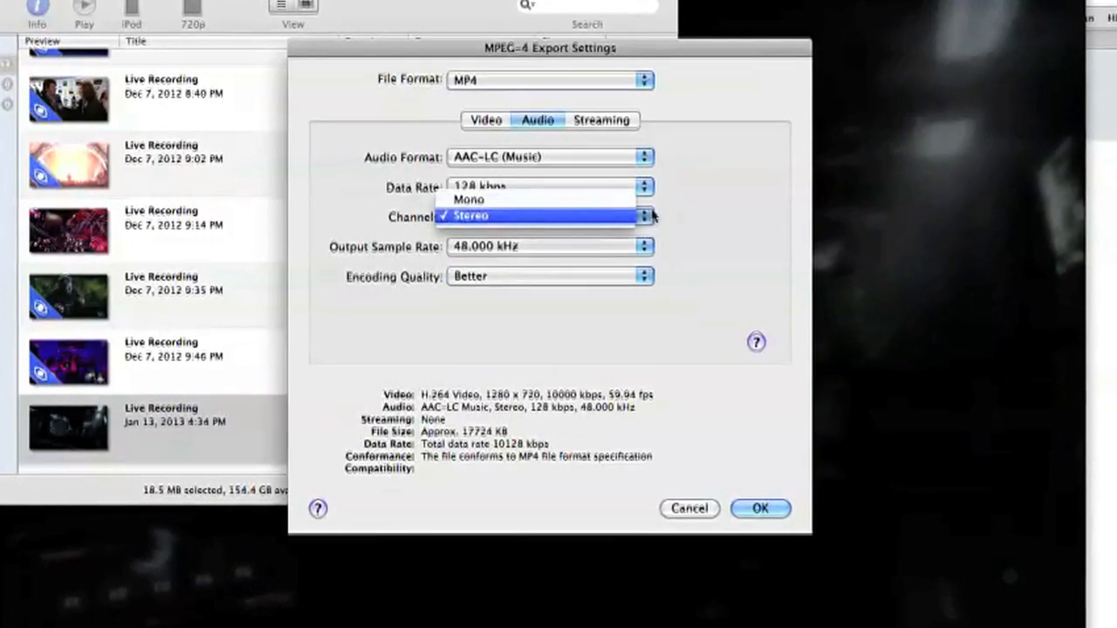
click(470, 216)
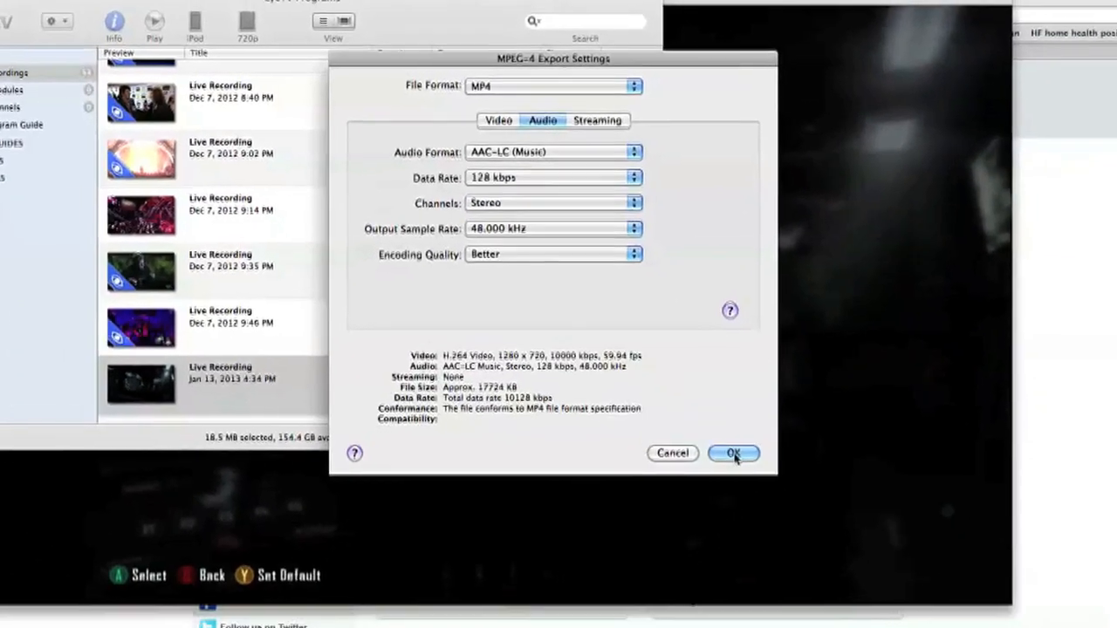
click(733, 453)
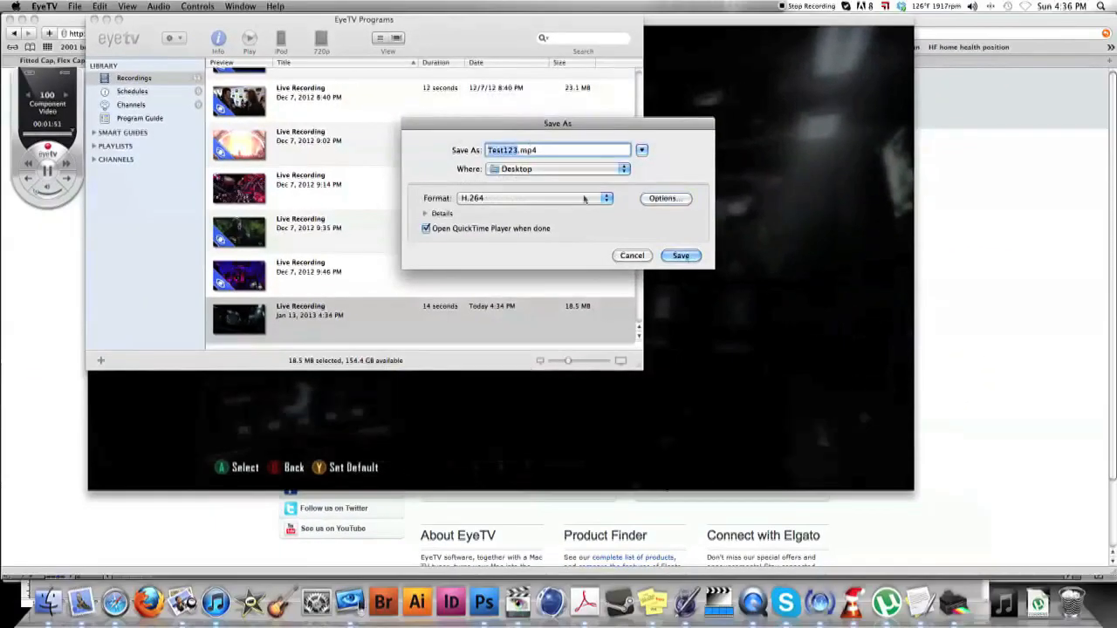
click(680, 254)
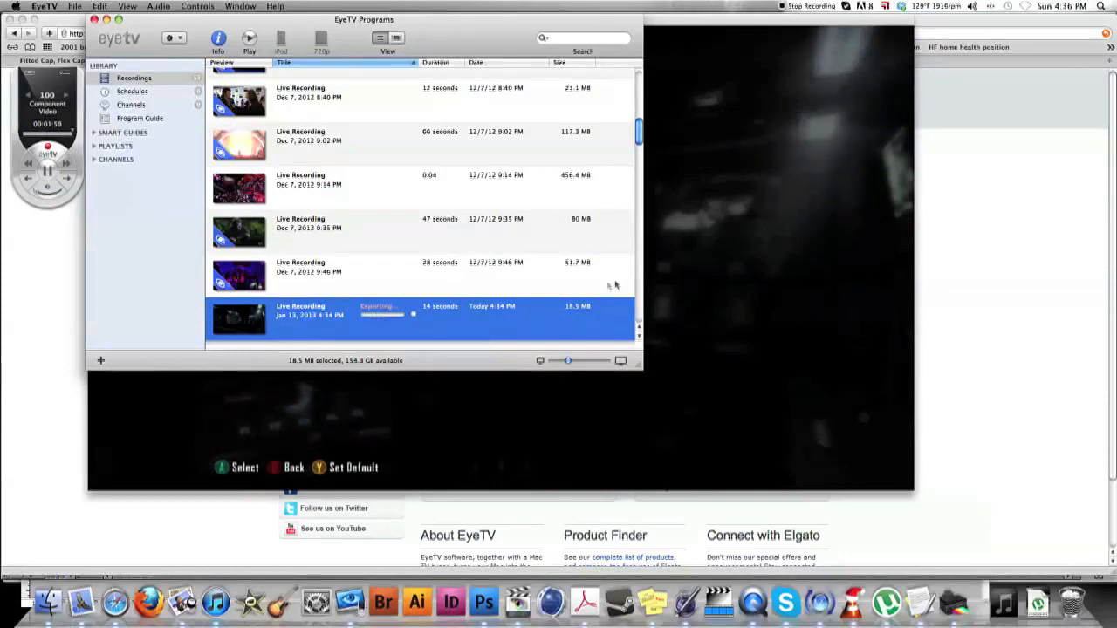
mouse_move(545, 247)
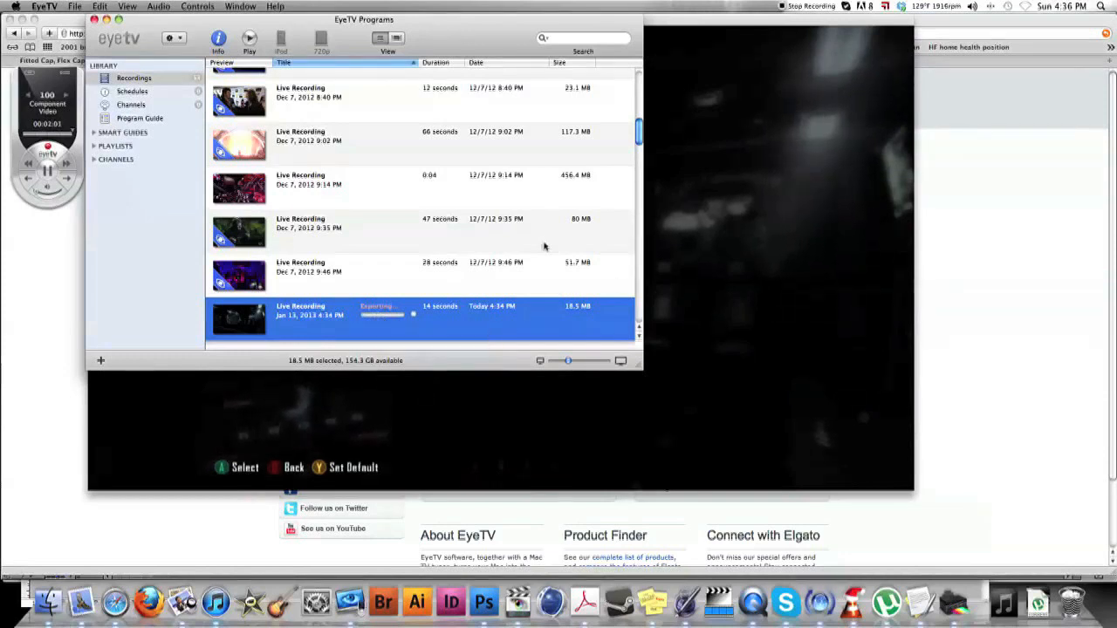
mouse_move(407, 333)
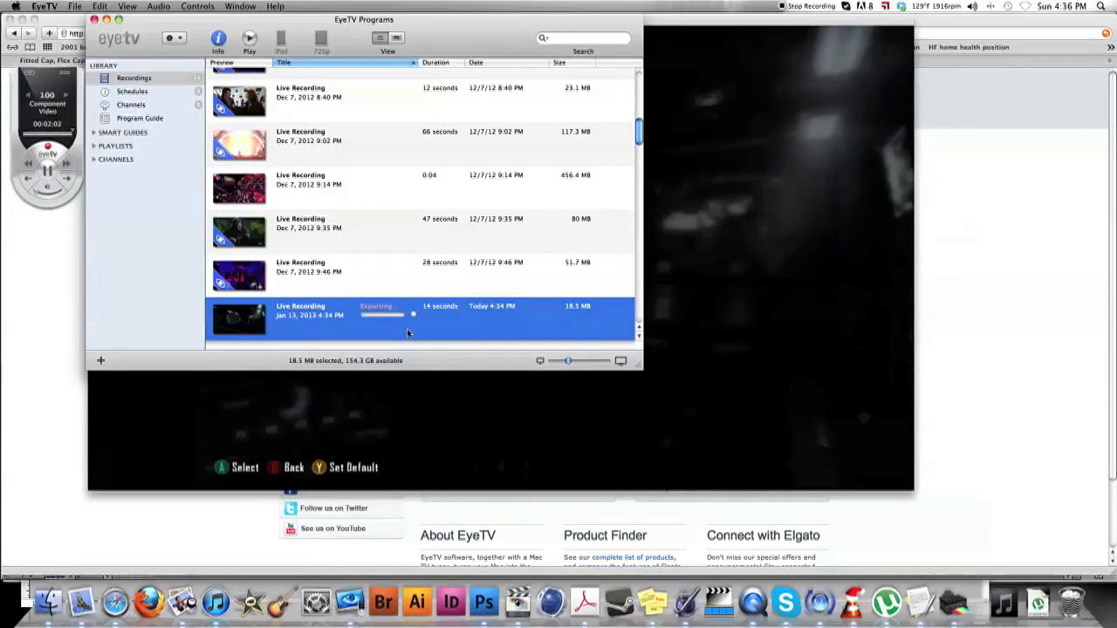
mouse_move(63, 349)
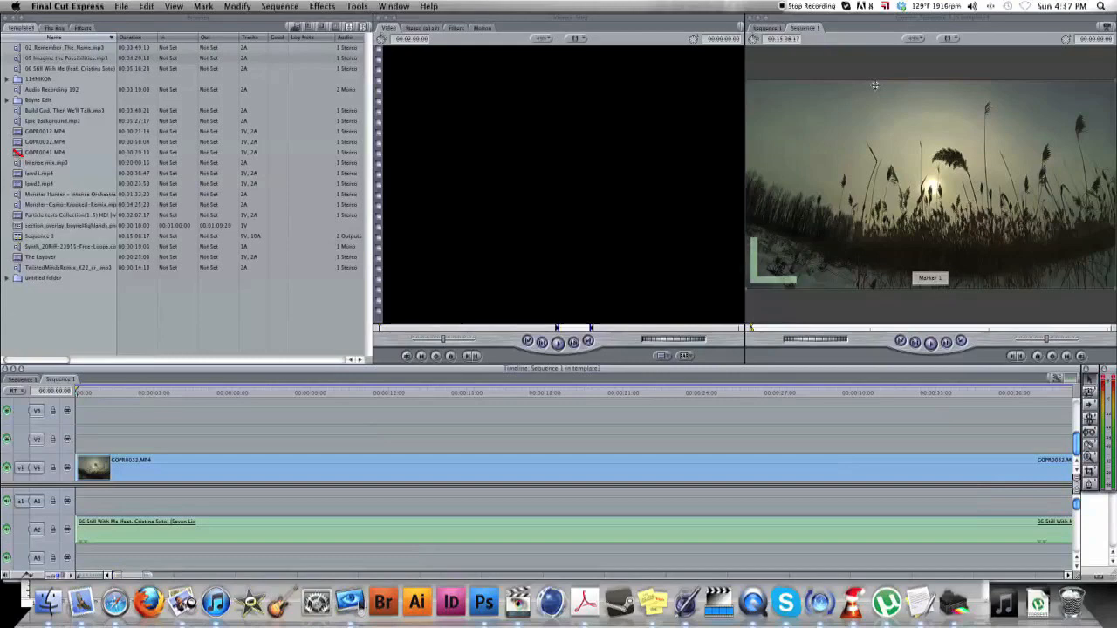
mouse_move(869, 83)
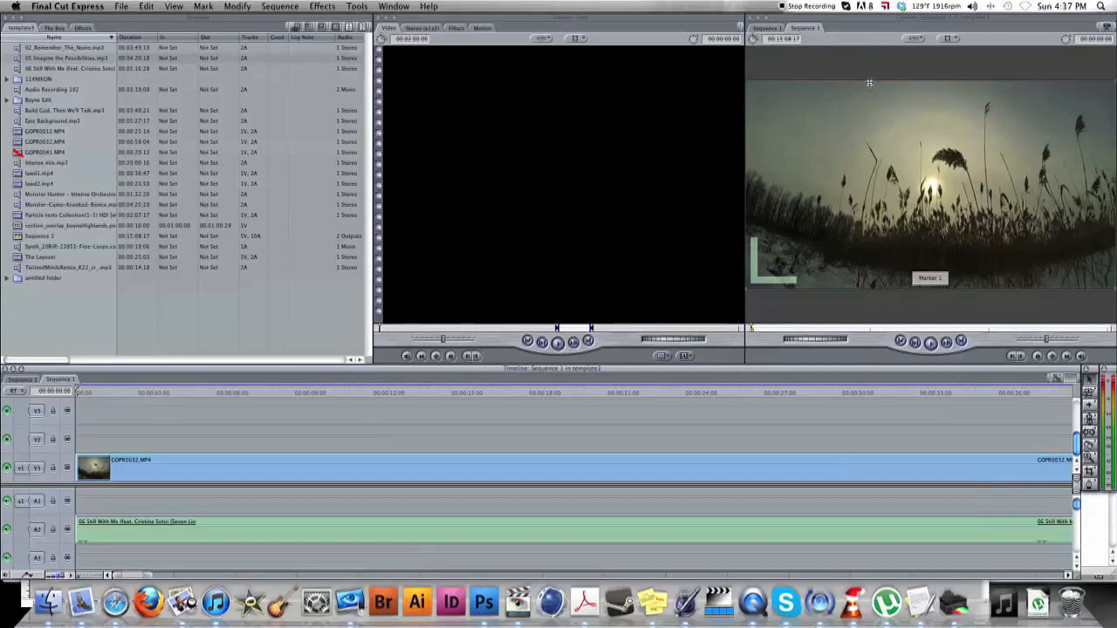
mouse_move(745, 177)
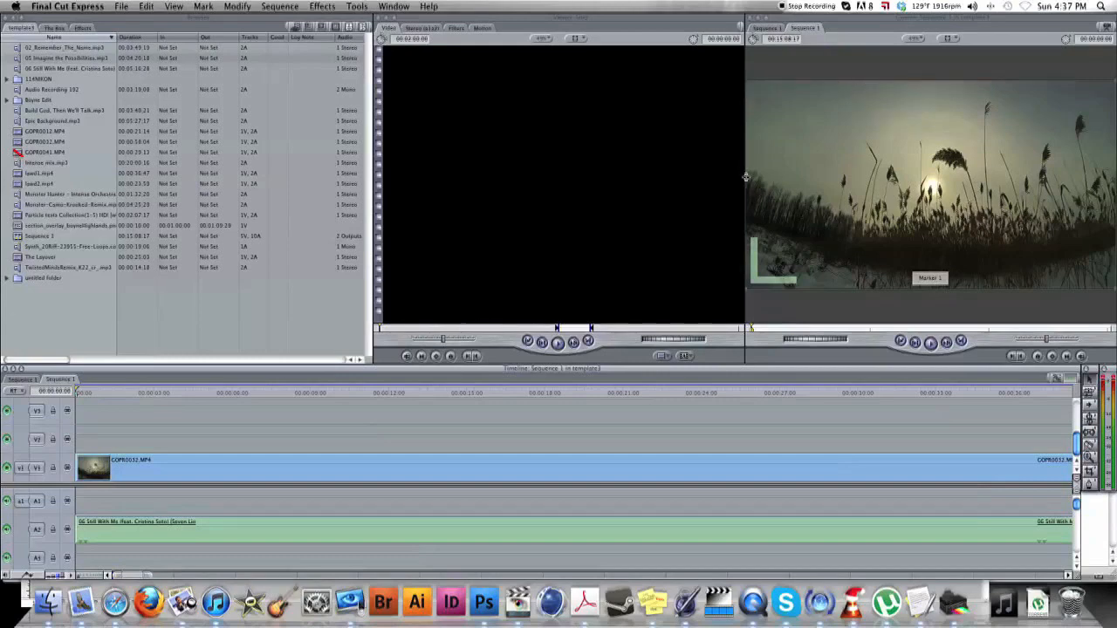
mouse_move(948, 81)
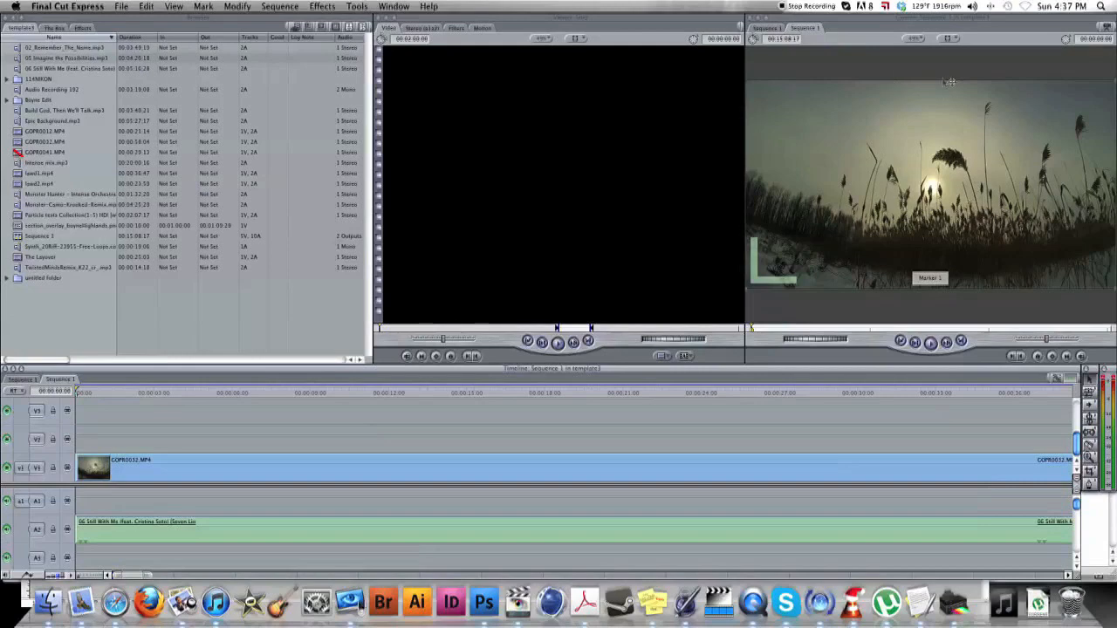
mouse_move(861, 66)
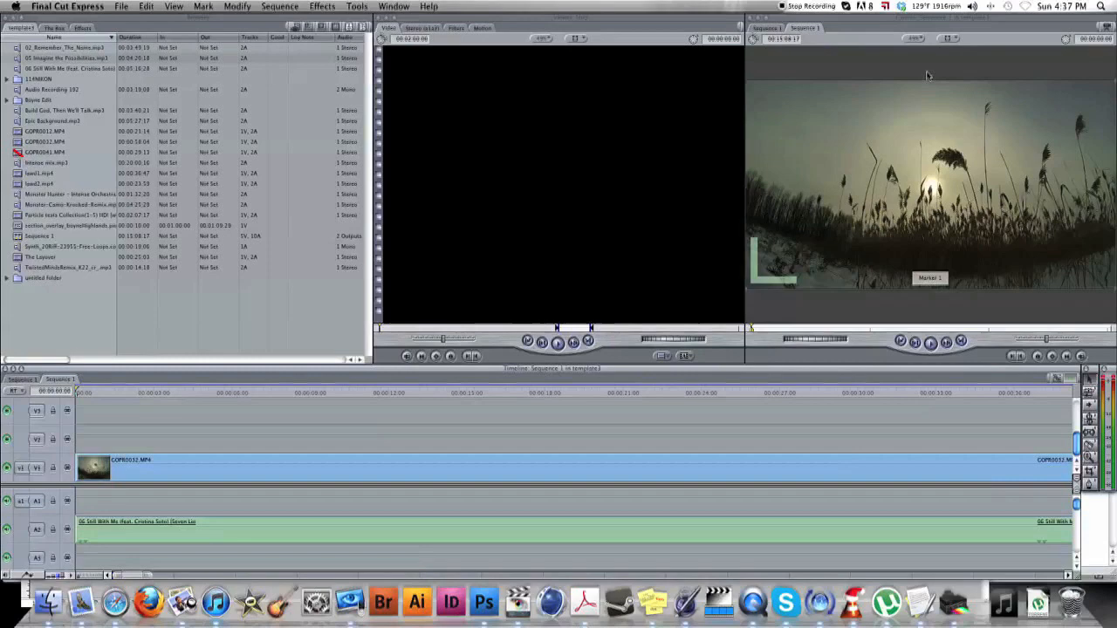
mouse_move(883, 316)
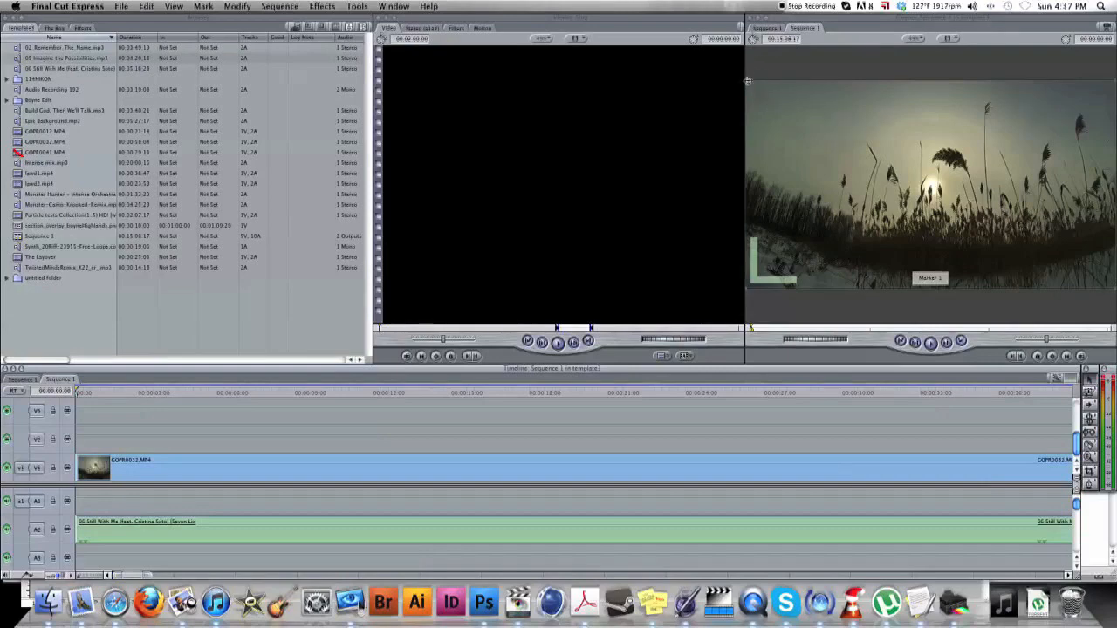
mouse_move(745, 99)
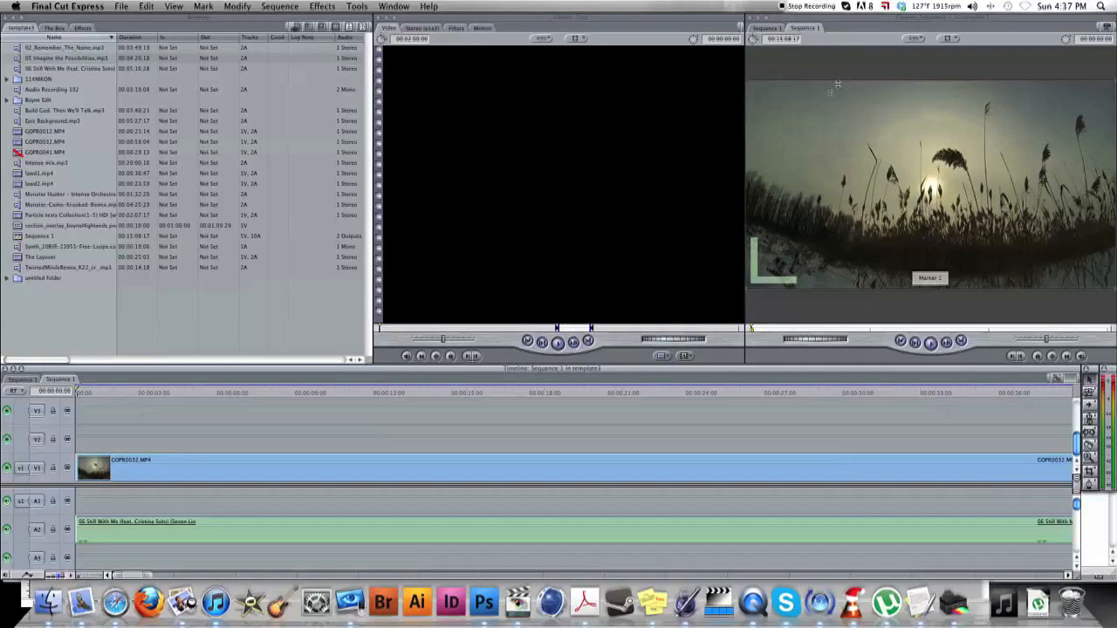
mouse_move(840, 221)
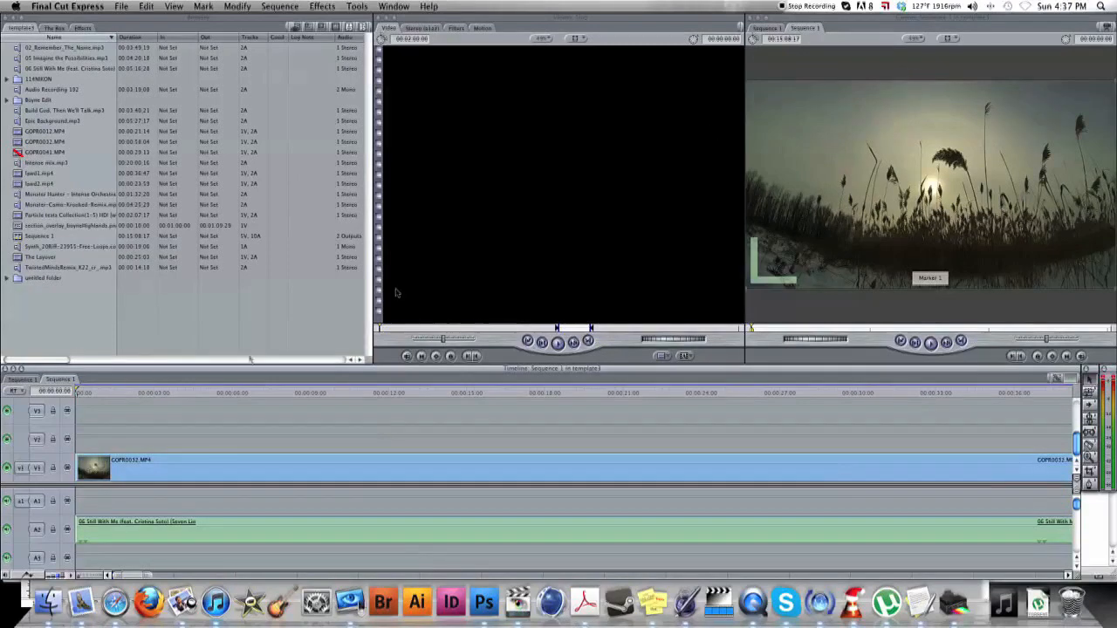
- Switch to Final Cut Express, showing Sequence 1 with GOPR0032.MP4 over the music track
click(100, 391)
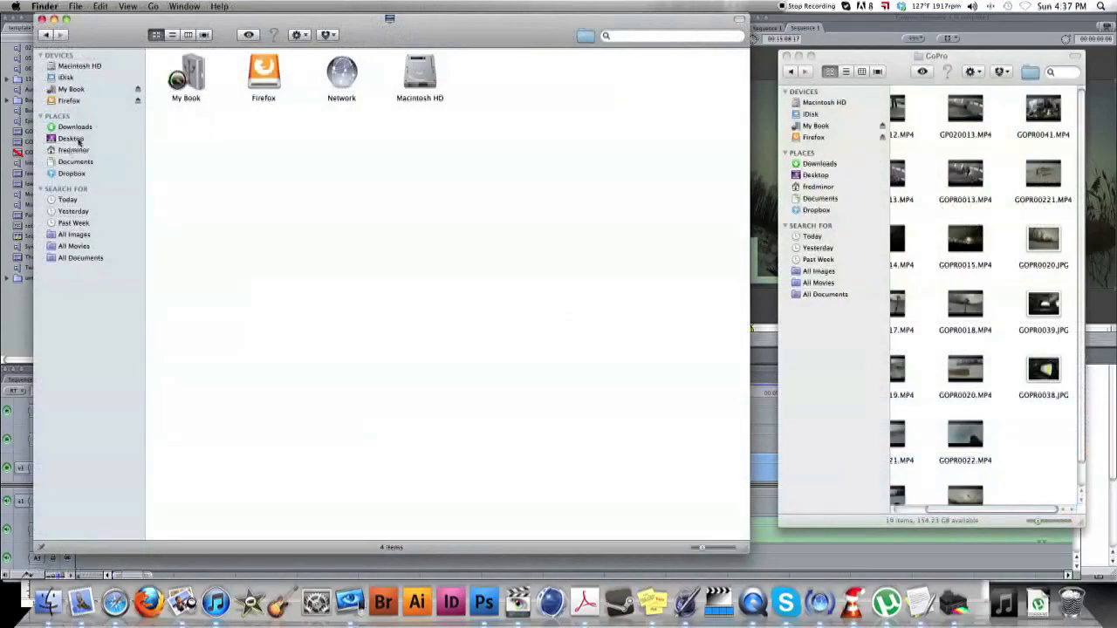
- Show the Desktop folder's contents in a Finder window
click(71, 139)
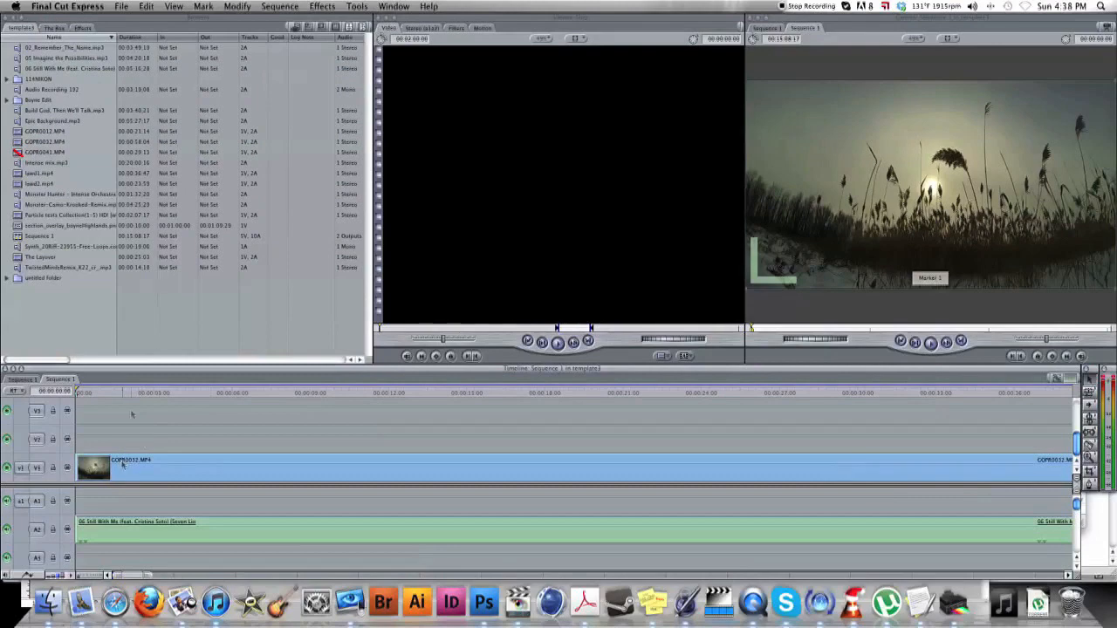
mouse_move(104, 533)
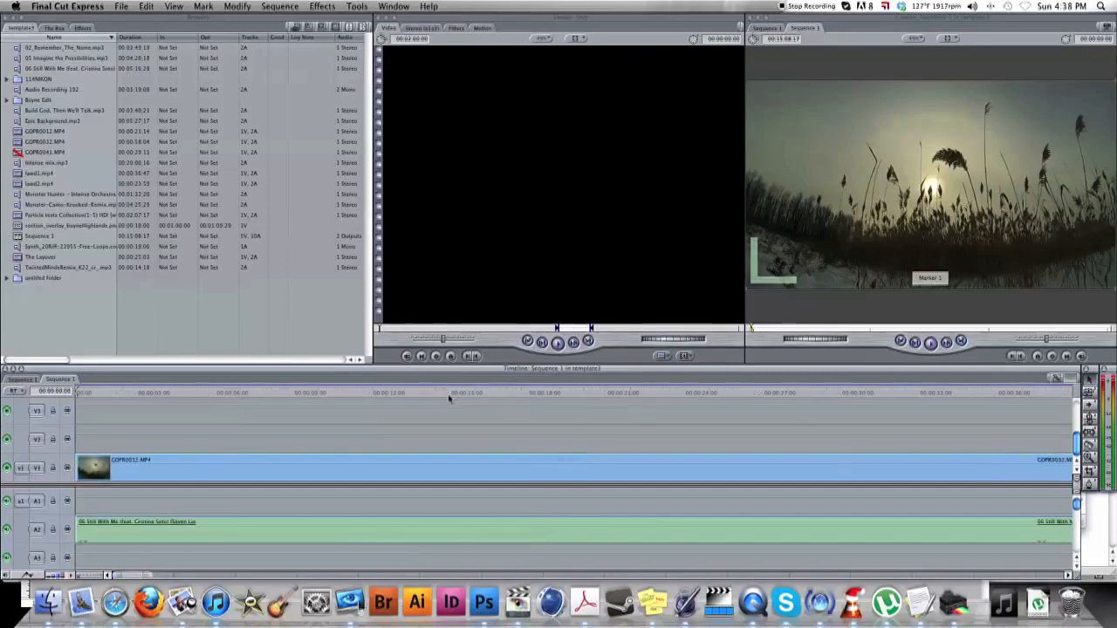
mouse_move(499, 242)
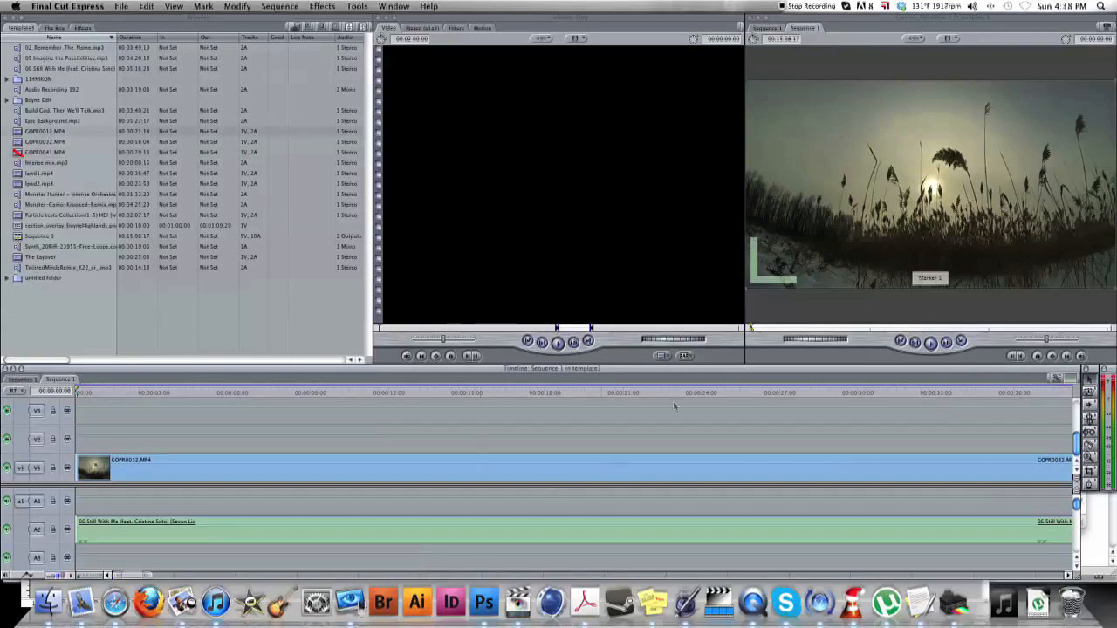
- Double-click in Sequence 1's Timeline to load a clip into the Viewer
double_click(70, 215)
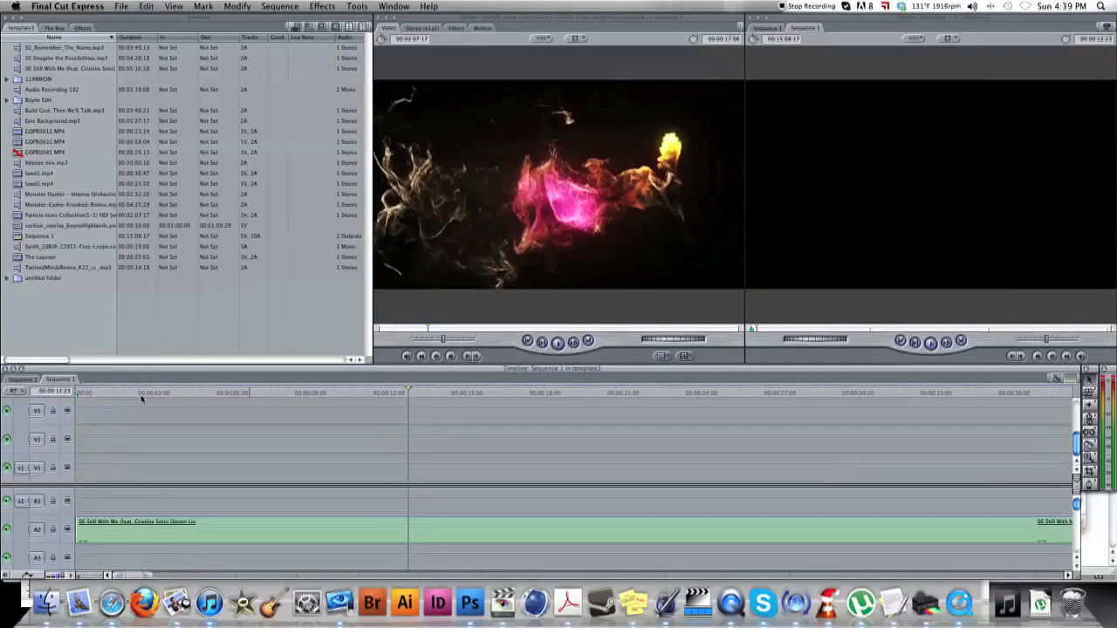
mouse_move(91, 467)
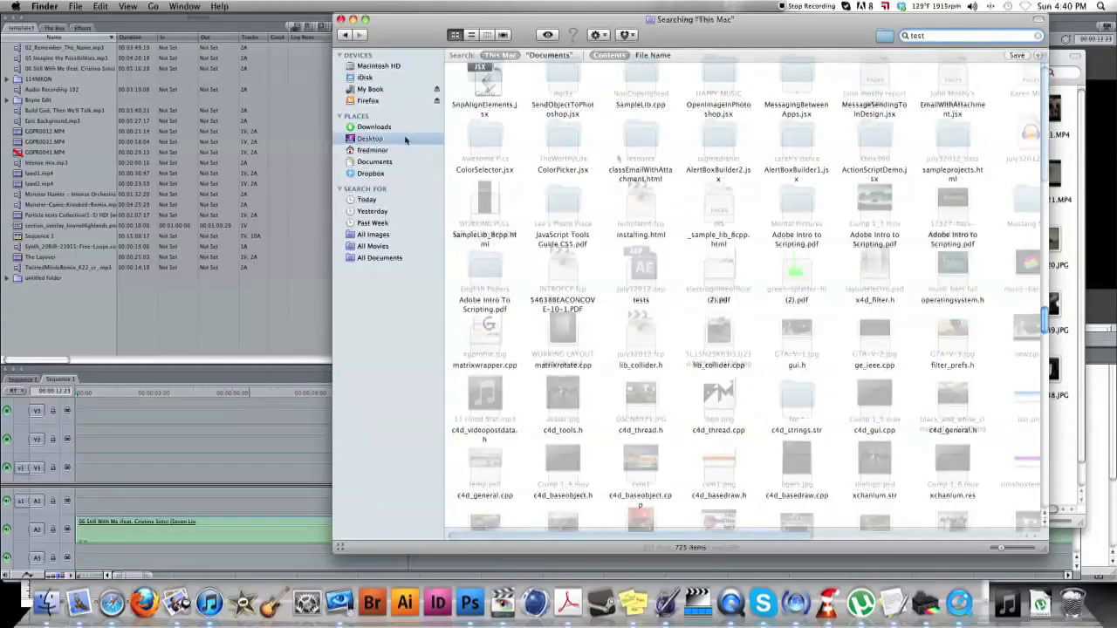
- Show the Desktop in Finder and pick the exported Test123.mp4 file
click(370, 138)
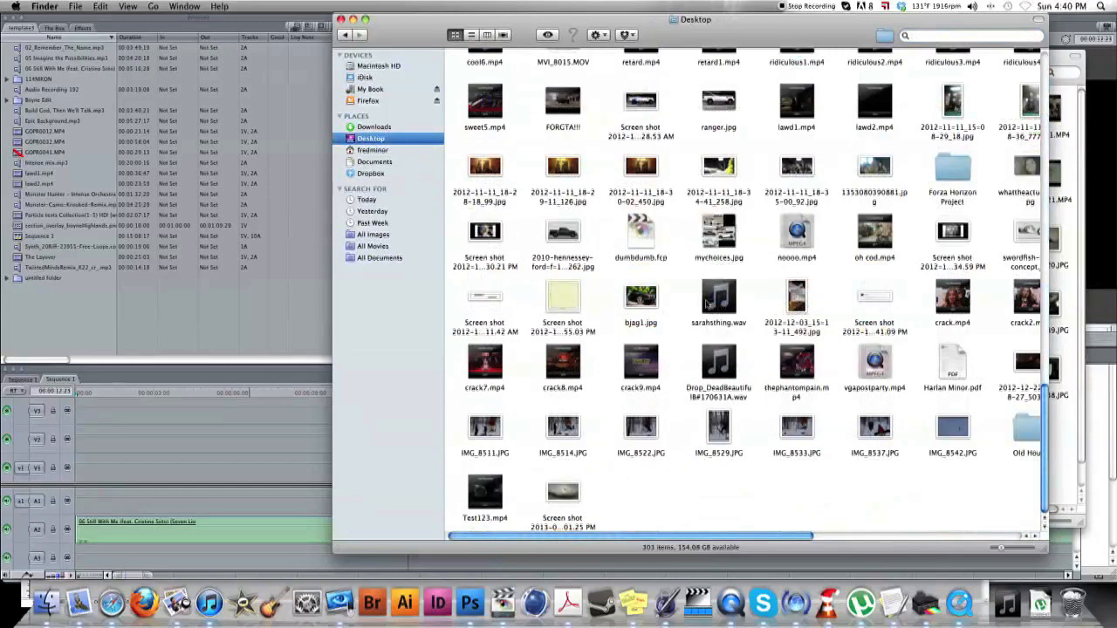
click(485, 491)
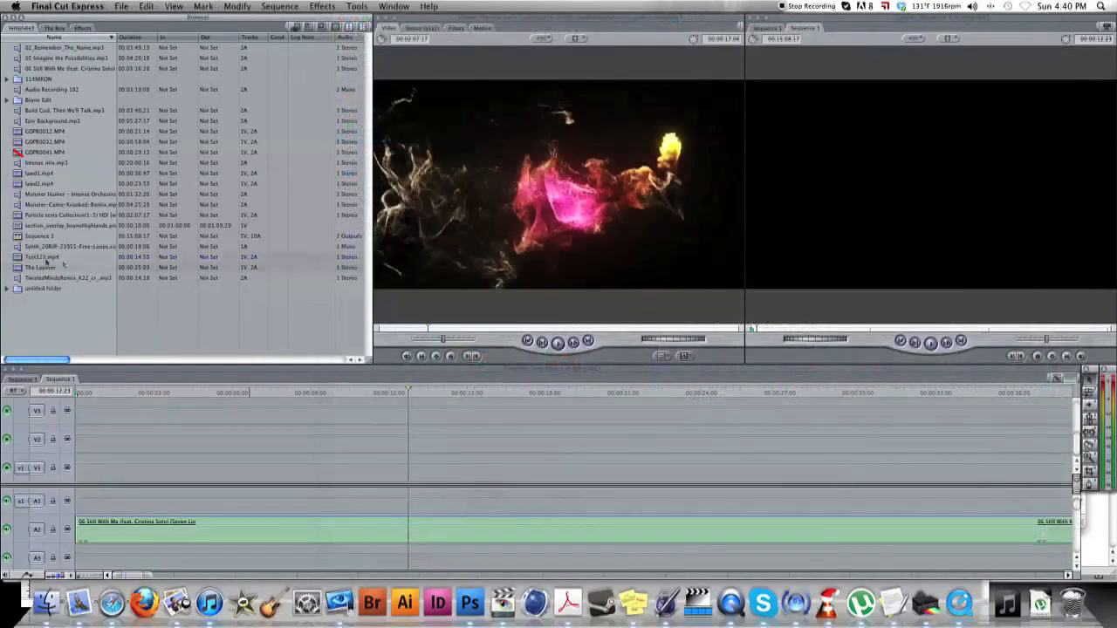
- Select the imported Test123.mp4 clip in the Browser
click(53, 257)
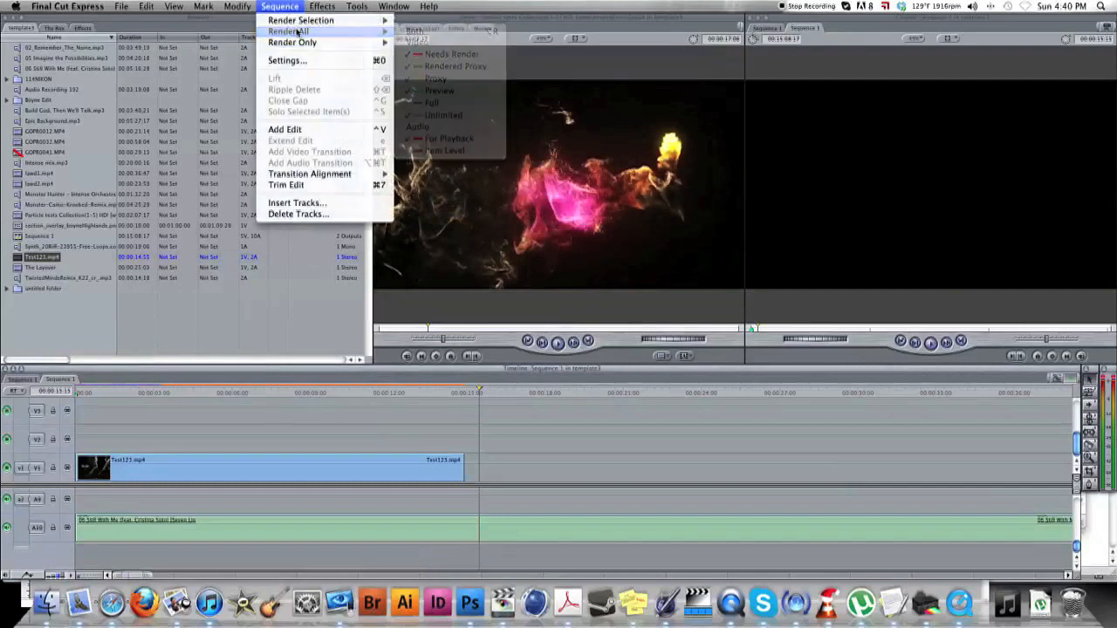
- Render all of Sequence 1 containing the Test123.mp4 clip
click(288, 32)
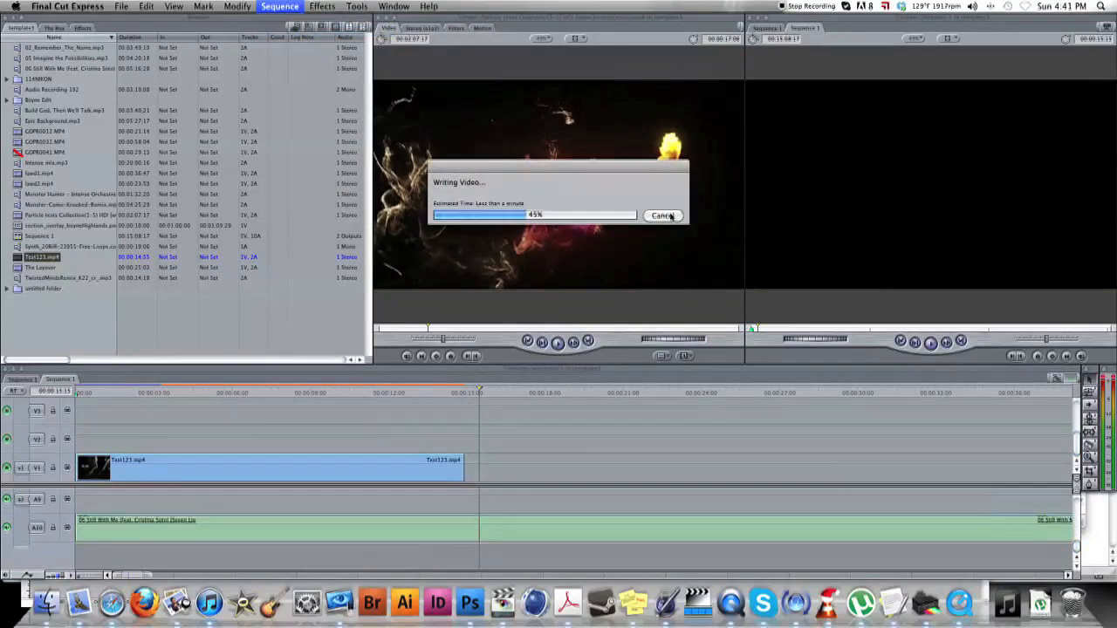